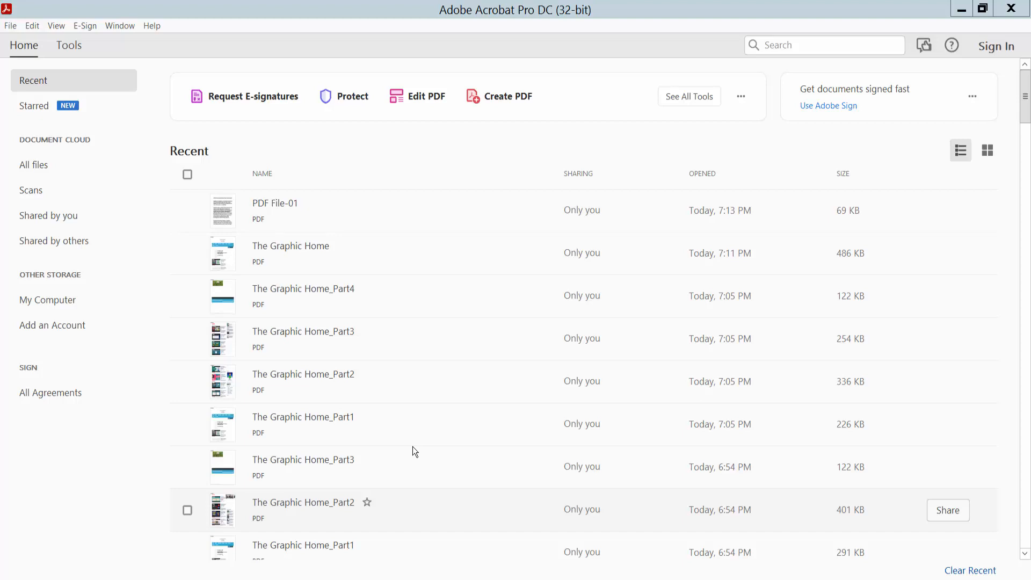
mouse_move(400, 301)
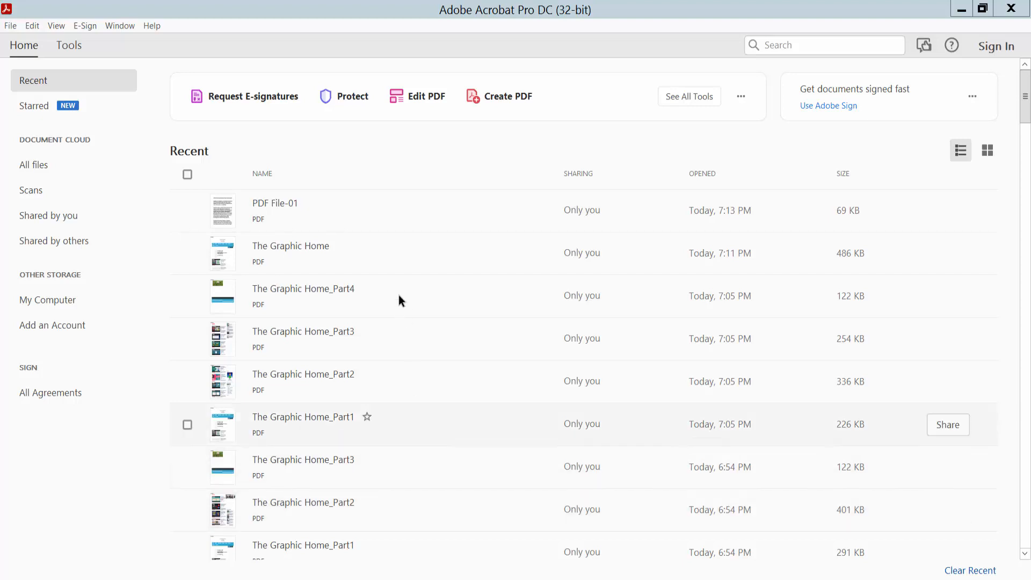
mouse_move(508, 39)
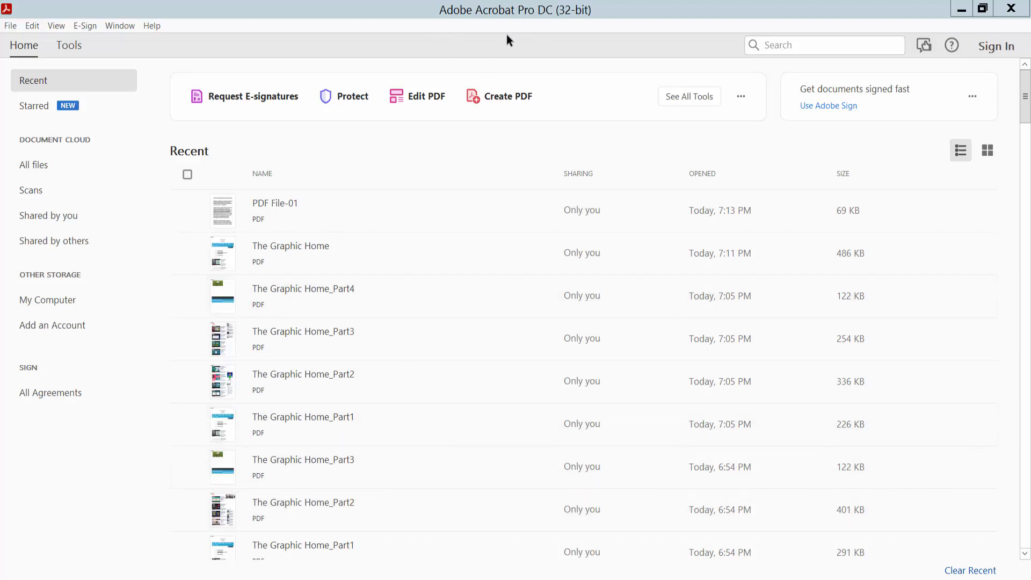
- Open PDF File-01 from Recent, zoom out, and show the full Tools collection
double_click(275, 203)
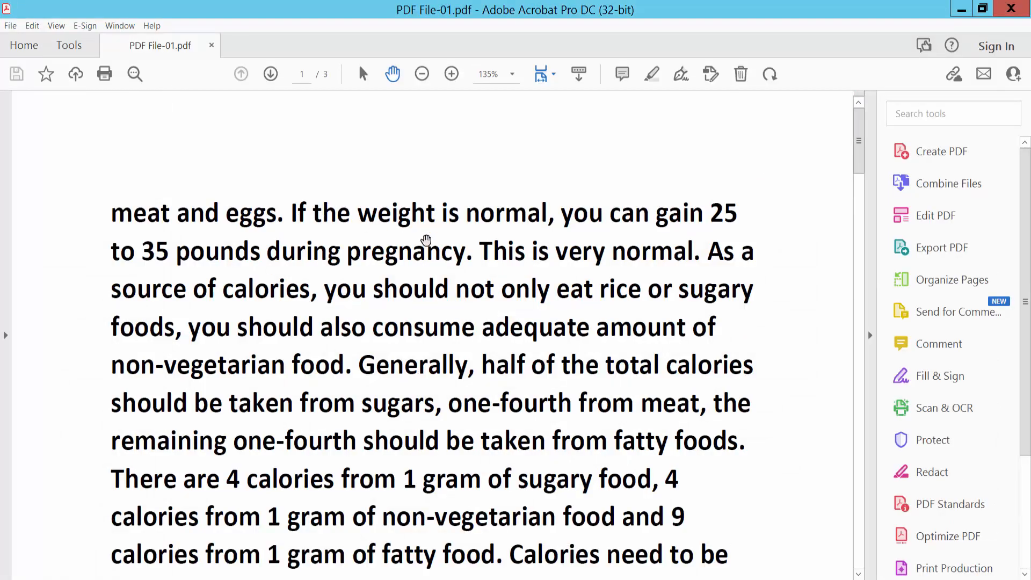
left_click(421, 73)
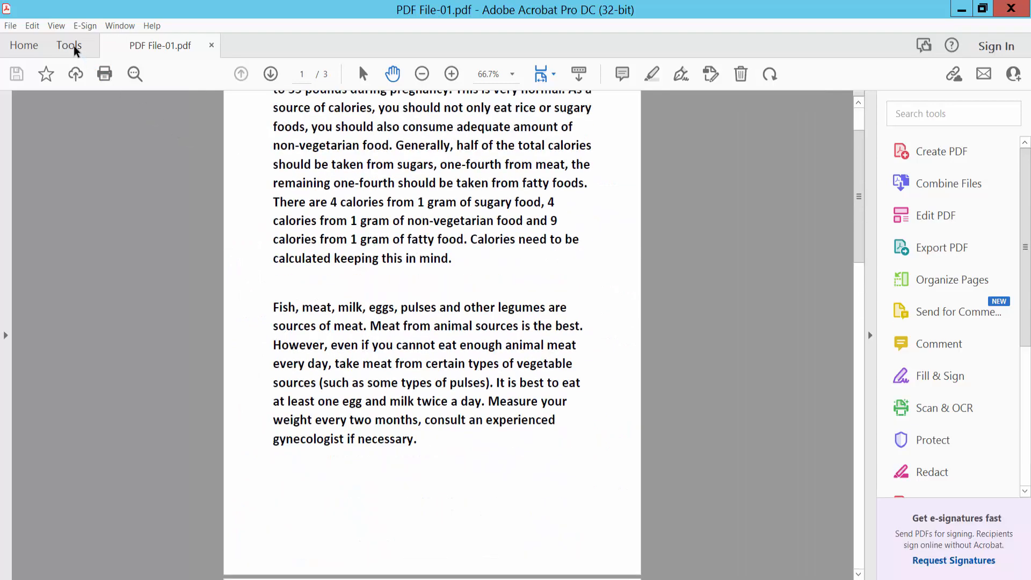
left_click(68, 45)
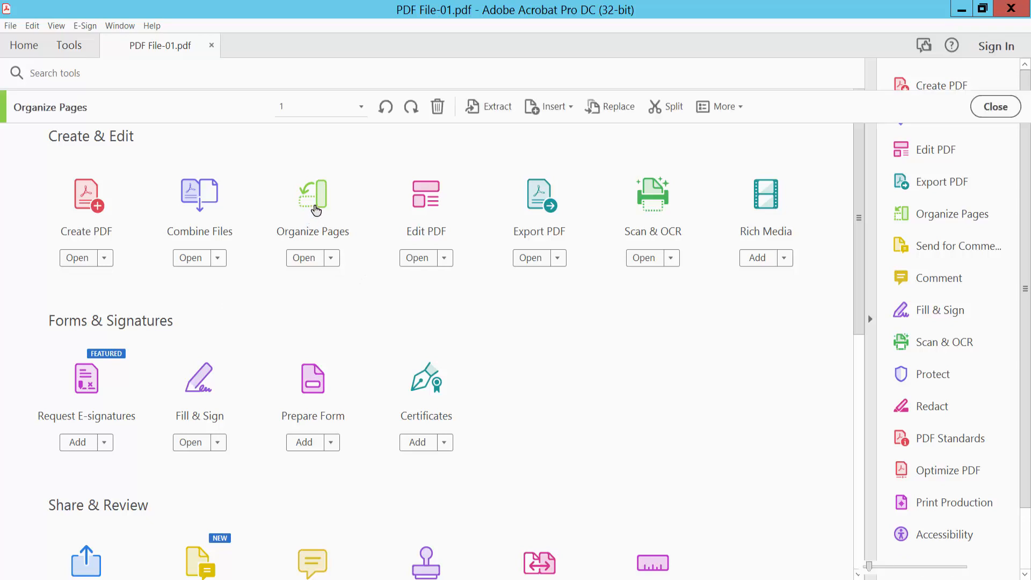
- Launch Organize Pages and select the third page with the magenta text
left_click(302, 257)
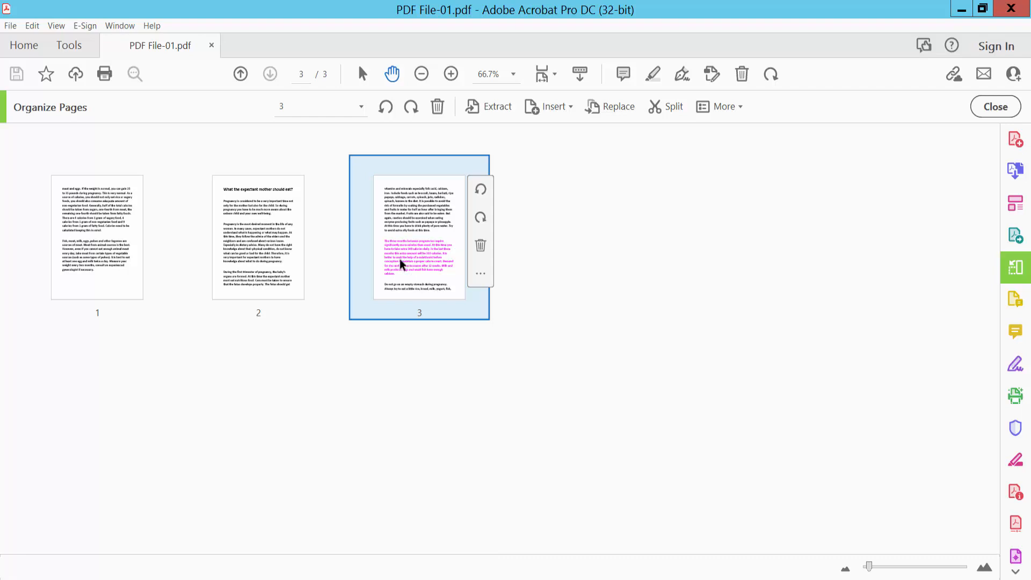
left_click(258, 236)
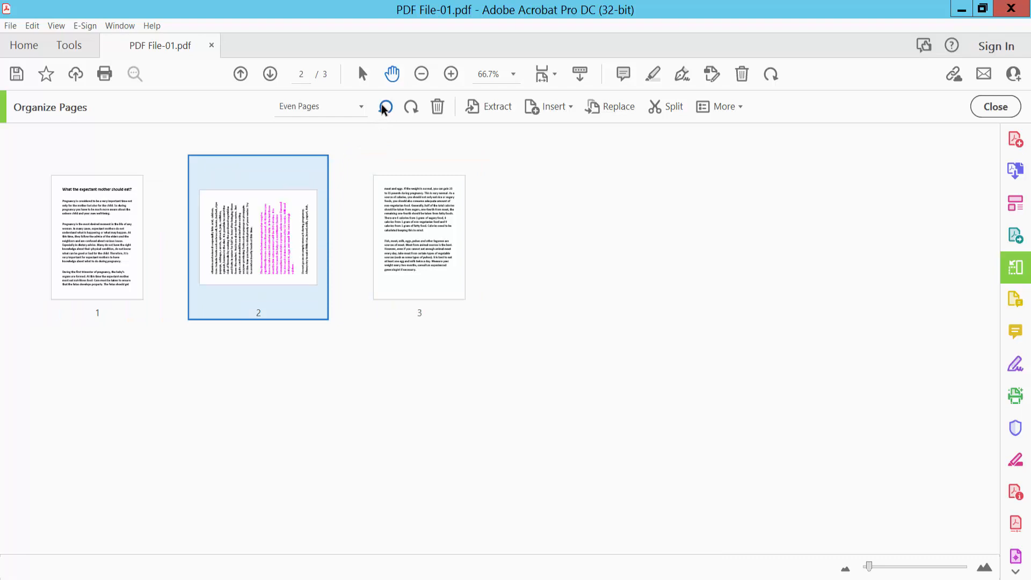
- Rotate page 2 until it is upside down, then add page 3 to the selection
left_click(410, 106)
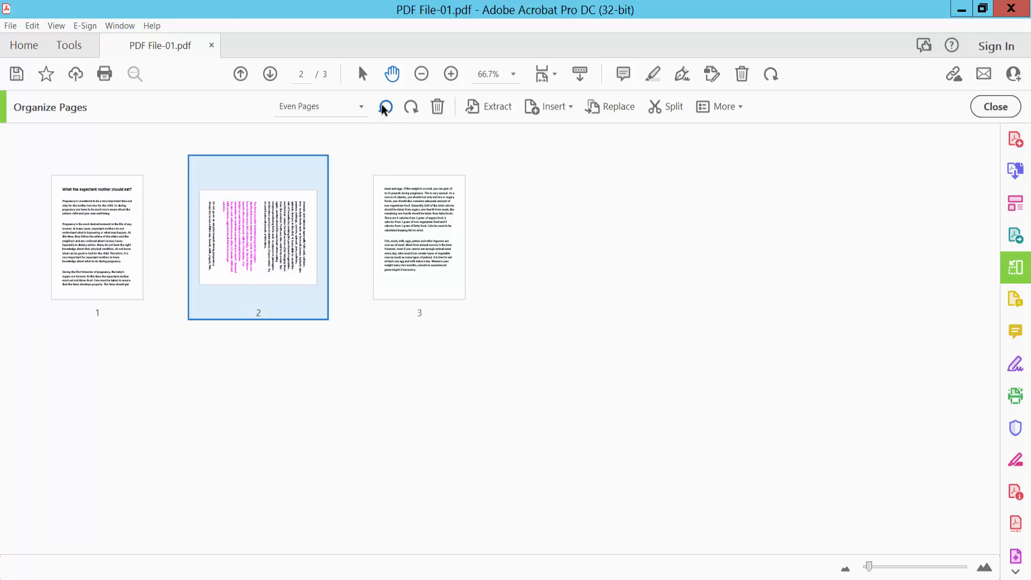
left_click(411, 106)
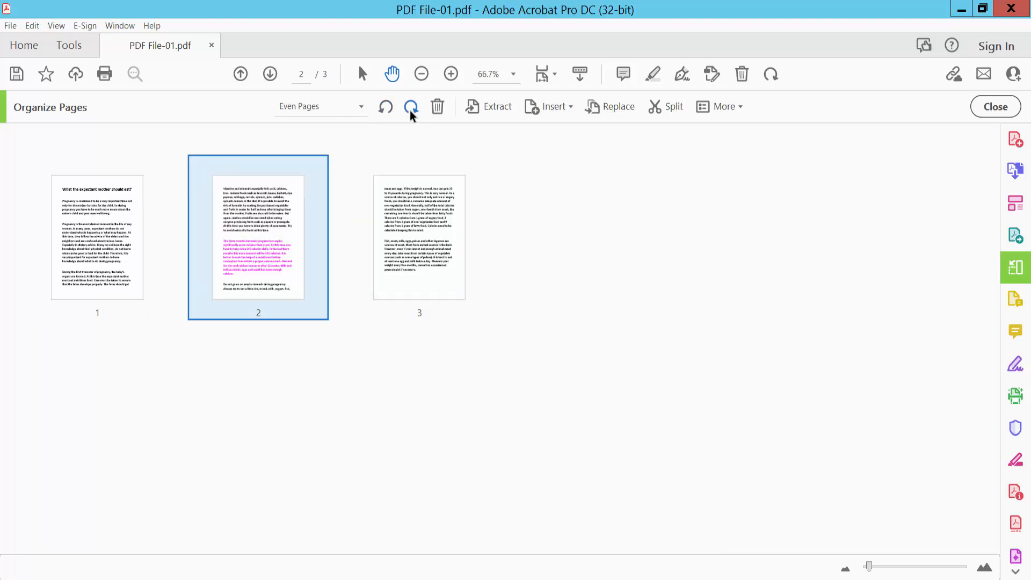
left_click(411, 106)
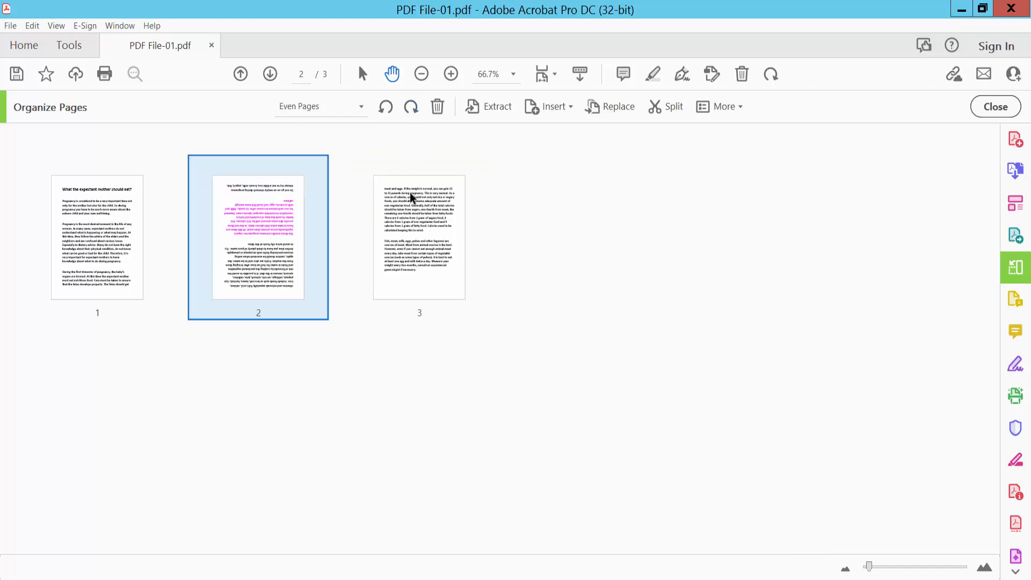
mouse_move(516, 166)
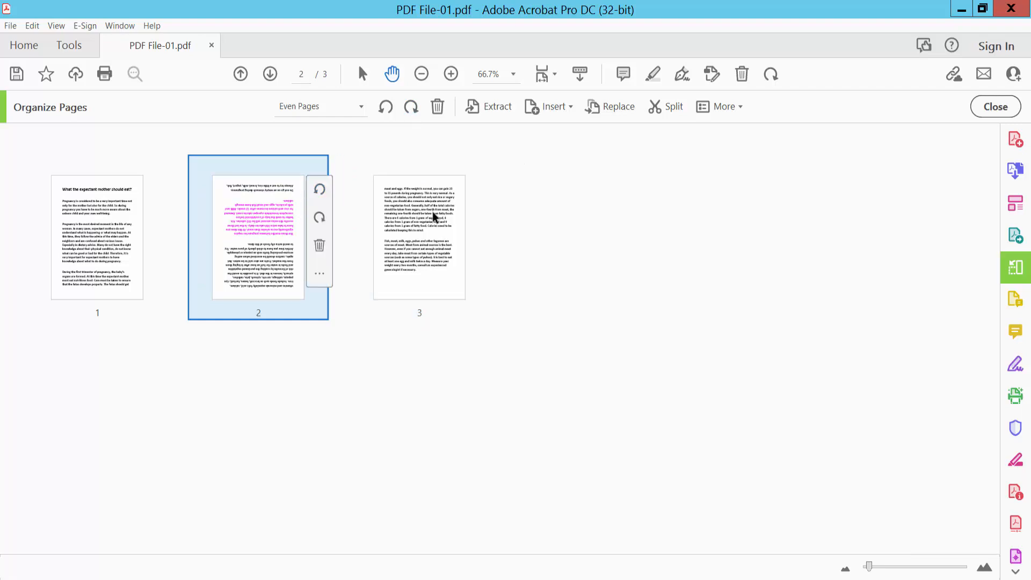
left_click(419, 236)
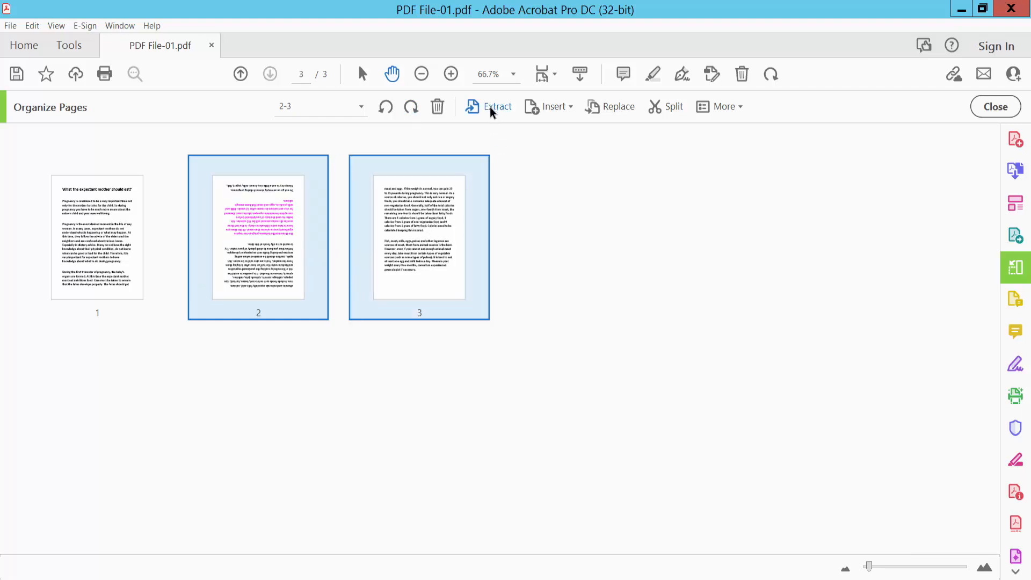
- Extract pages 2-3 into a new document, return to PDF File-01 and select page 3
left_click(489, 106)
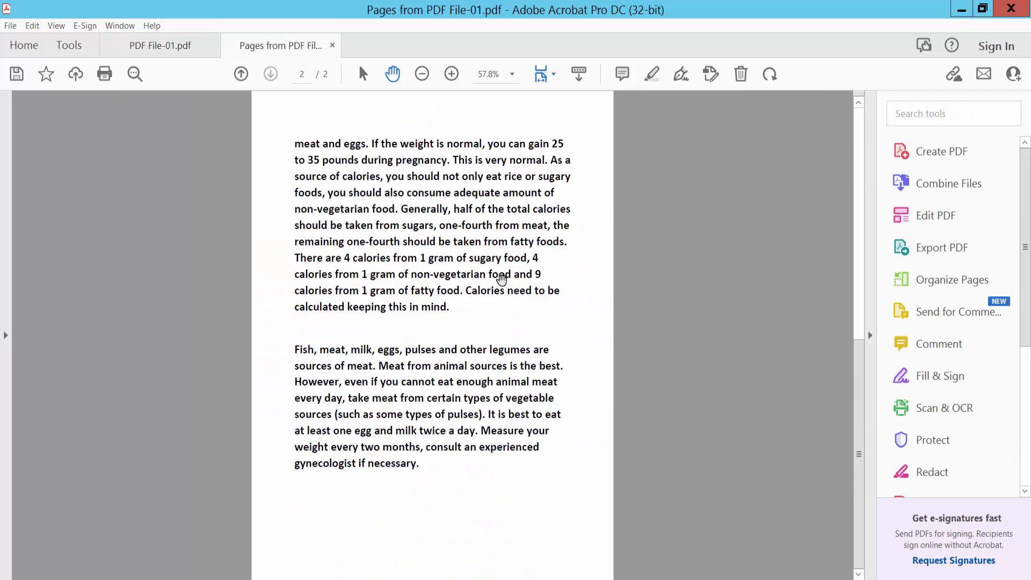
left_click(951, 280)
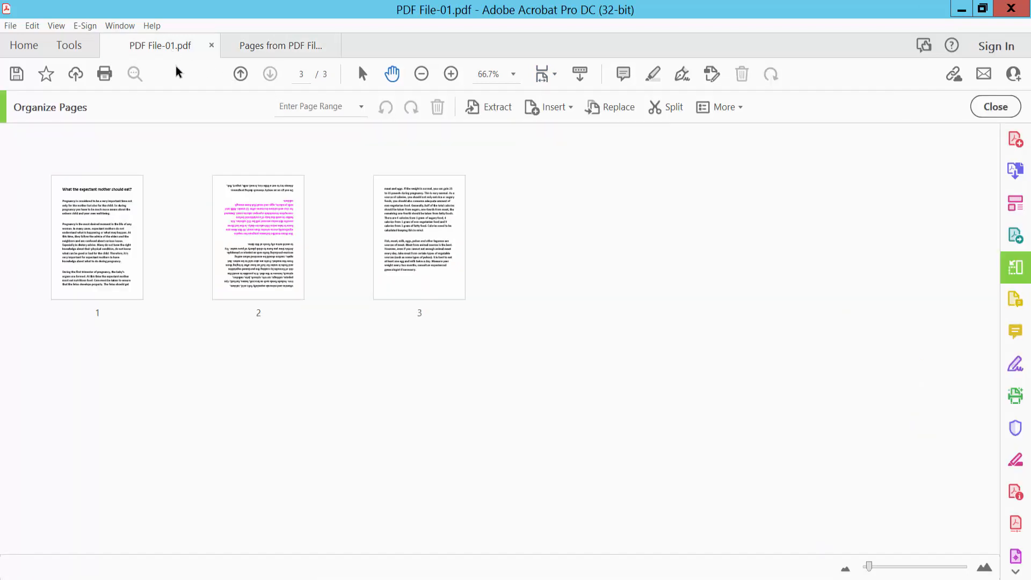
left_click(419, 236)
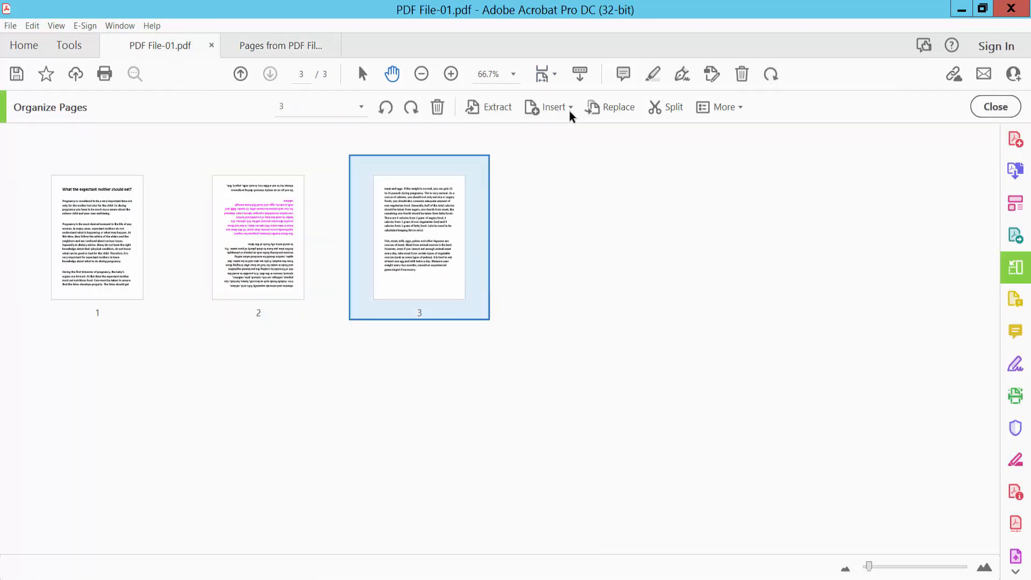
- Insert both Pages from The Graphic Home PDFs from file before the first page
left_click(551, 106)
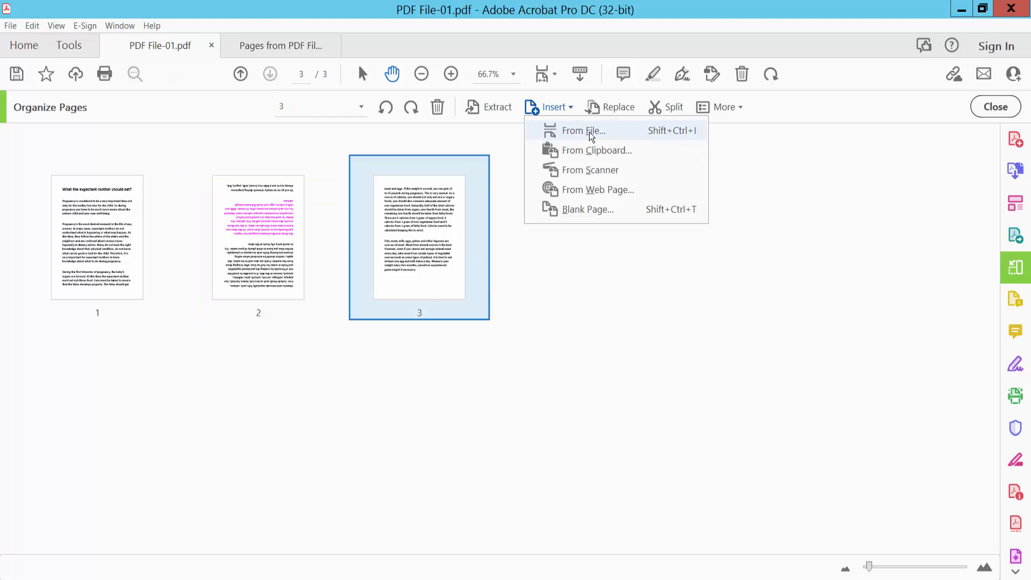
left_click(582, 130)
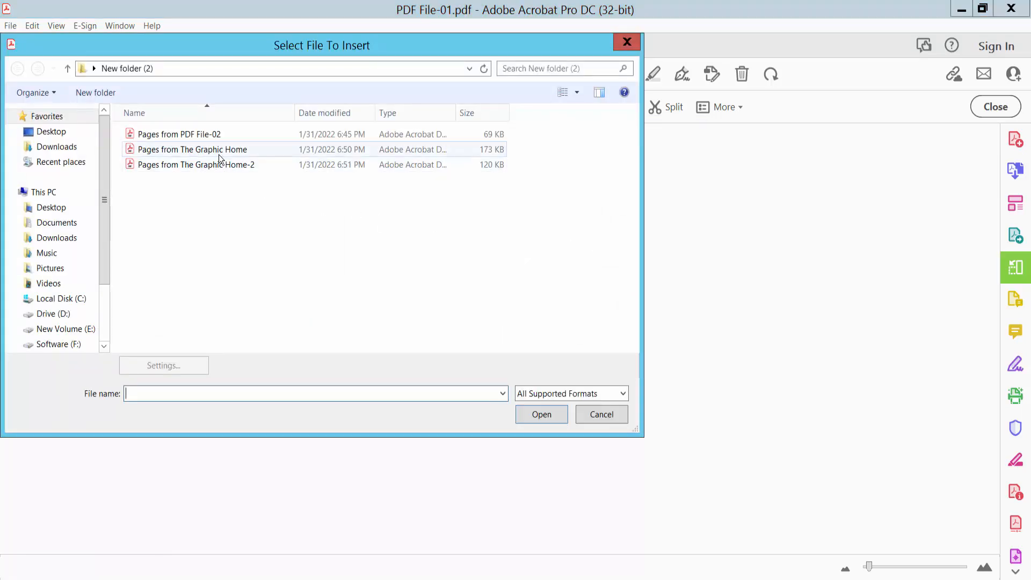
left_click(192, 149)
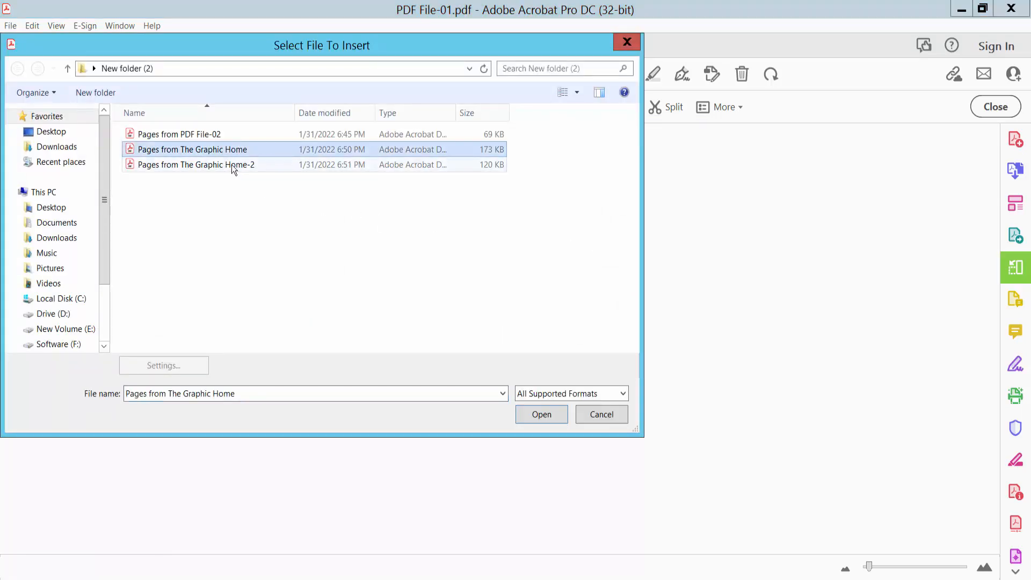
left_click(196, 165)
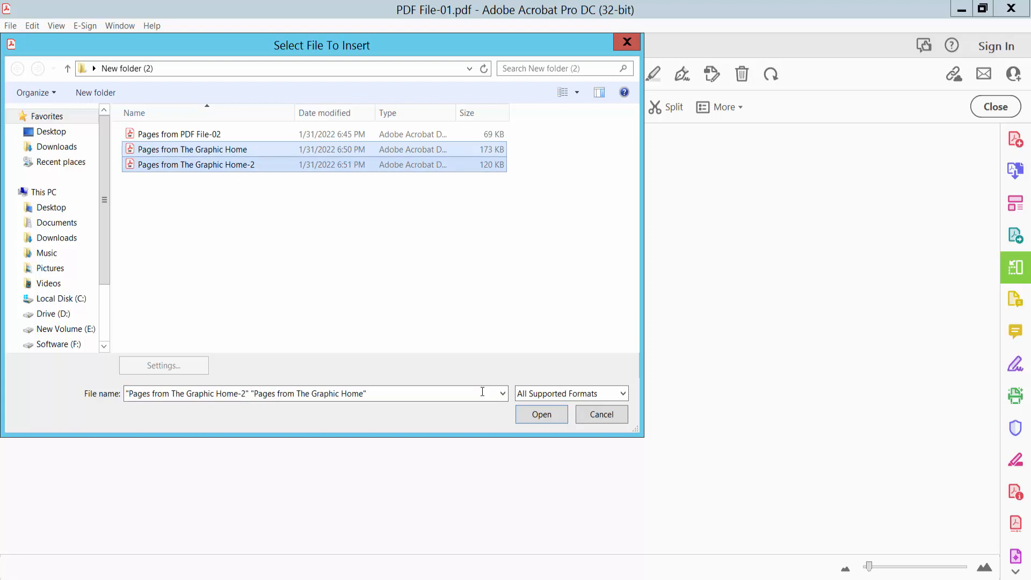
left_click(541, 415)
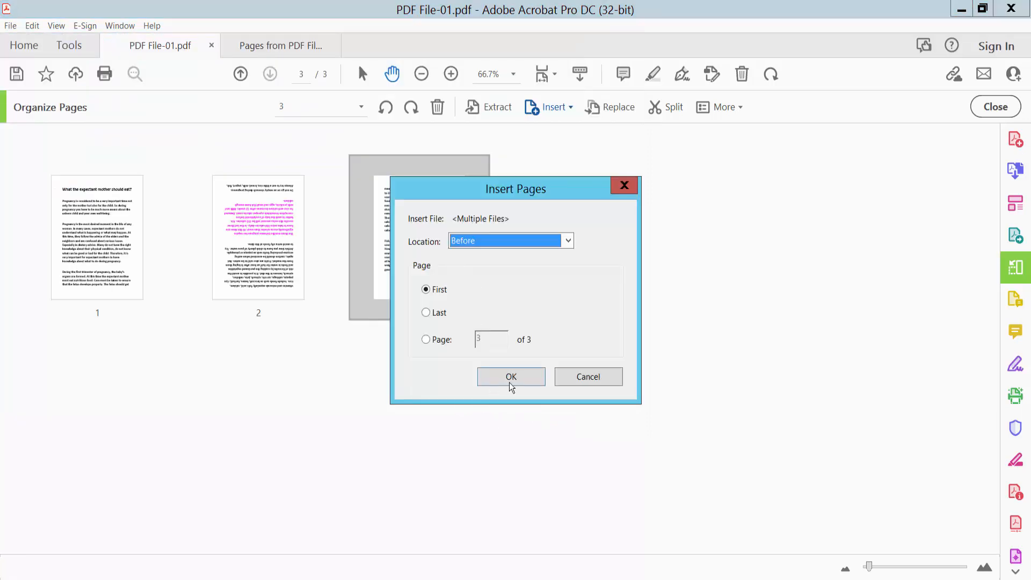
left_click(511, 376)
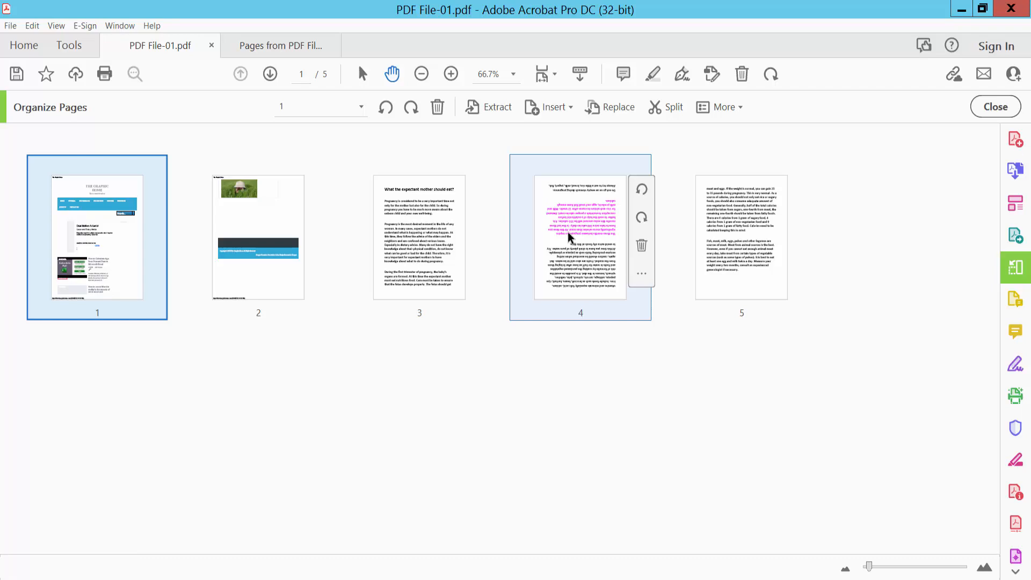
- Replace page 4 with page 1 of Pages from PDF File-02, then select the last page
left_click(580, 237)
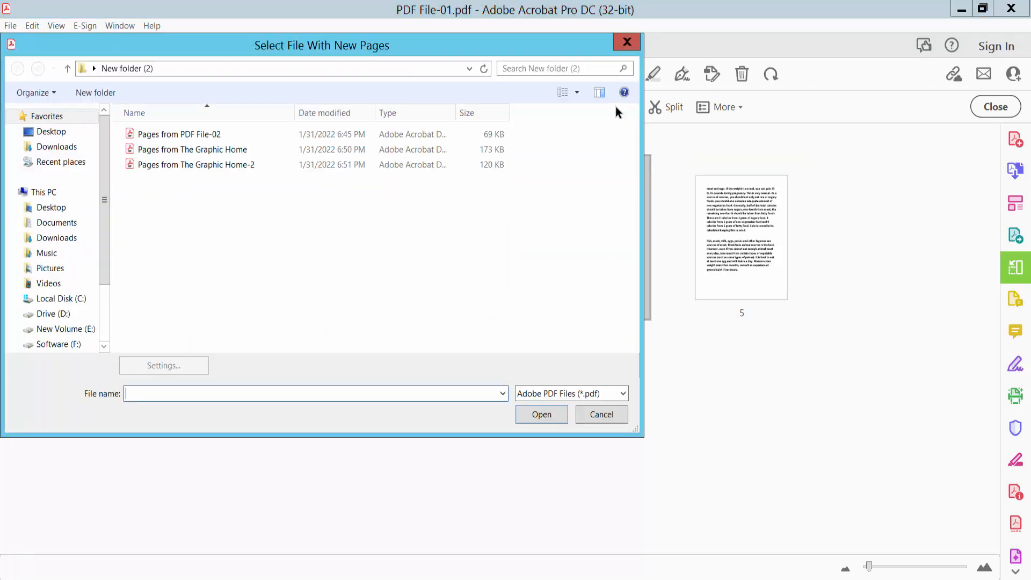
left_click(179, 134)
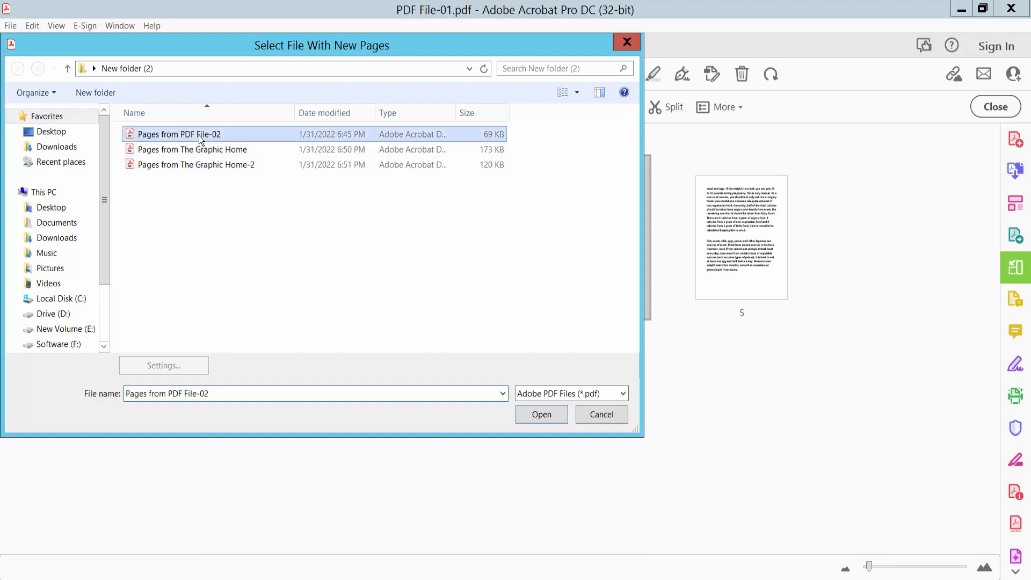
left_click(540, 415)
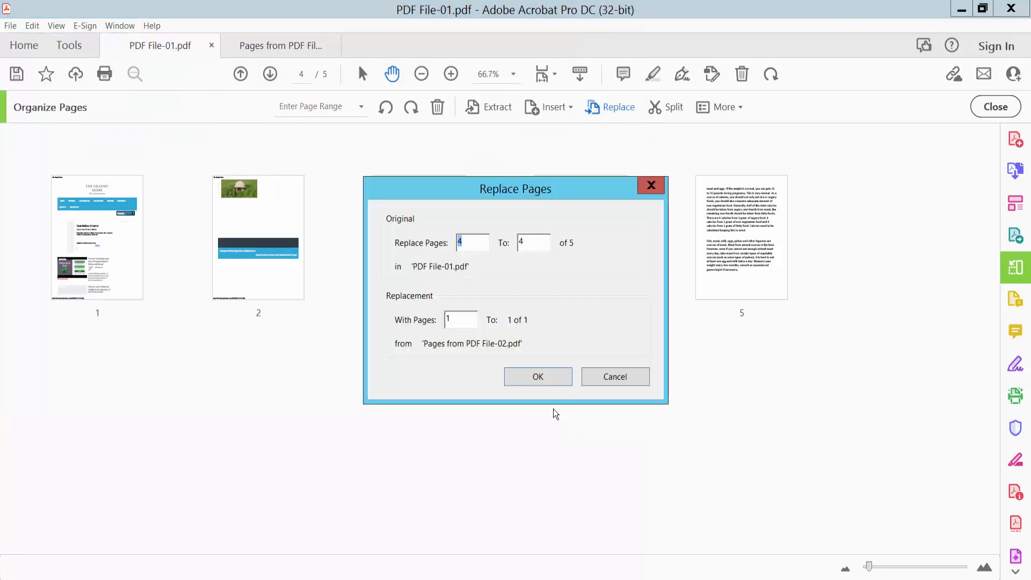
left_click(537, 376)
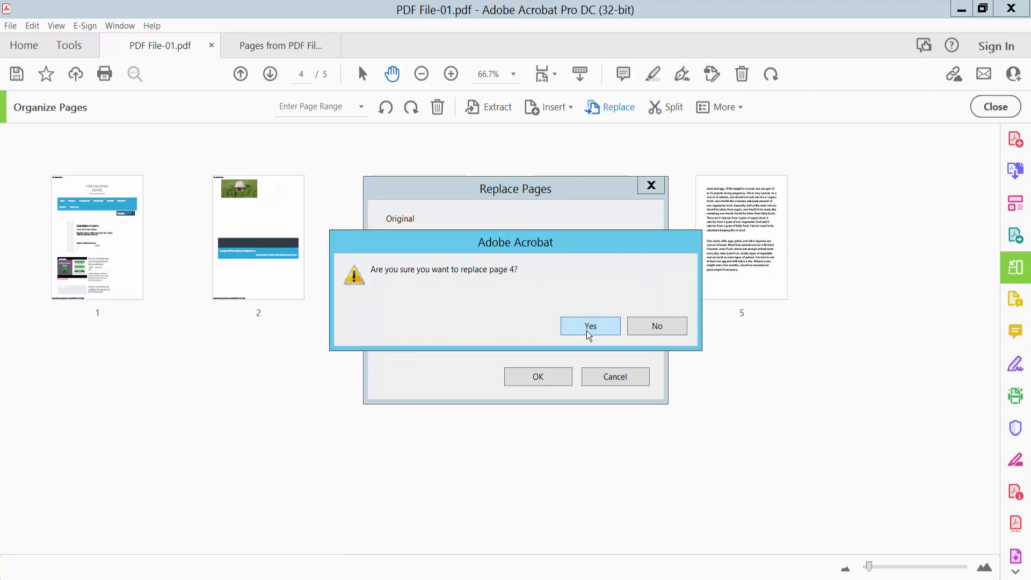
left_click(590, 325)
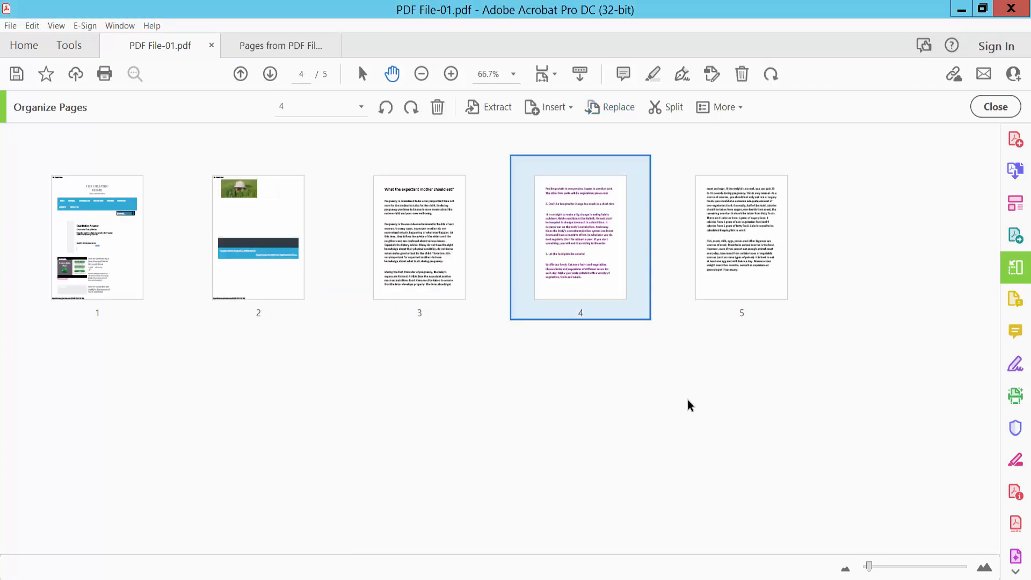
left_click(741, 236)
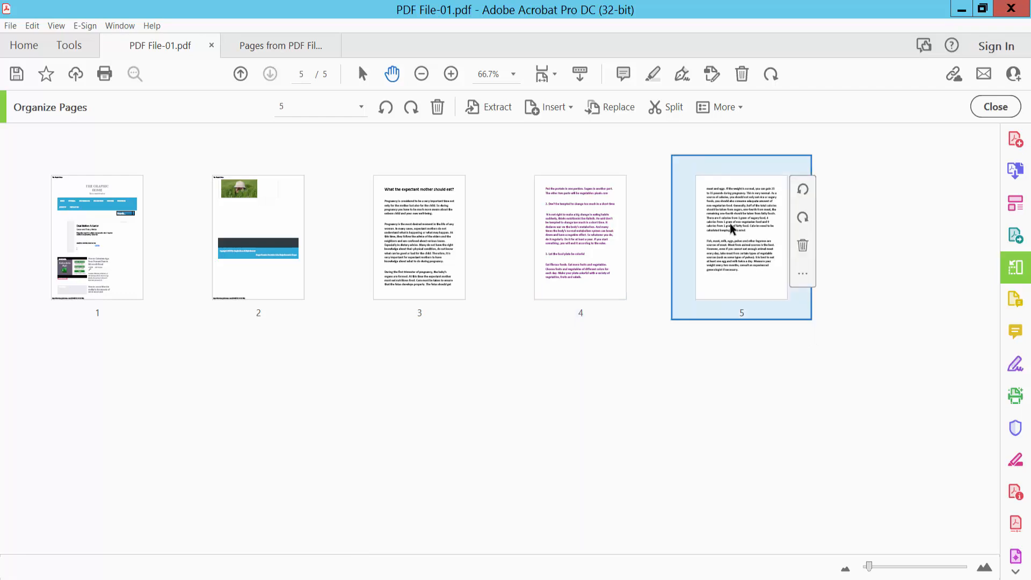
- Delete page 5, leaving a four-page document
left_click(437, 106)
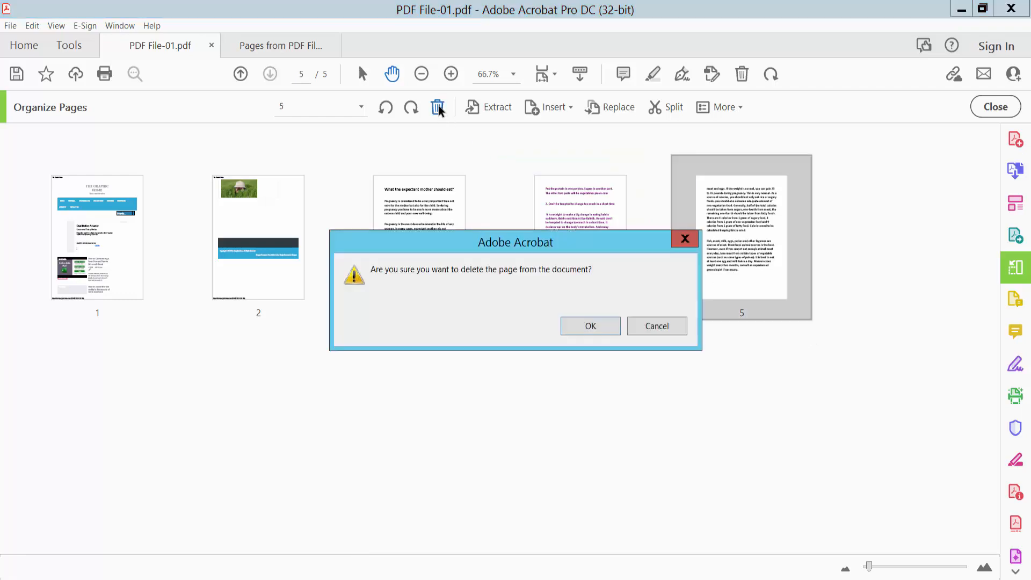
left_click(590, 327)
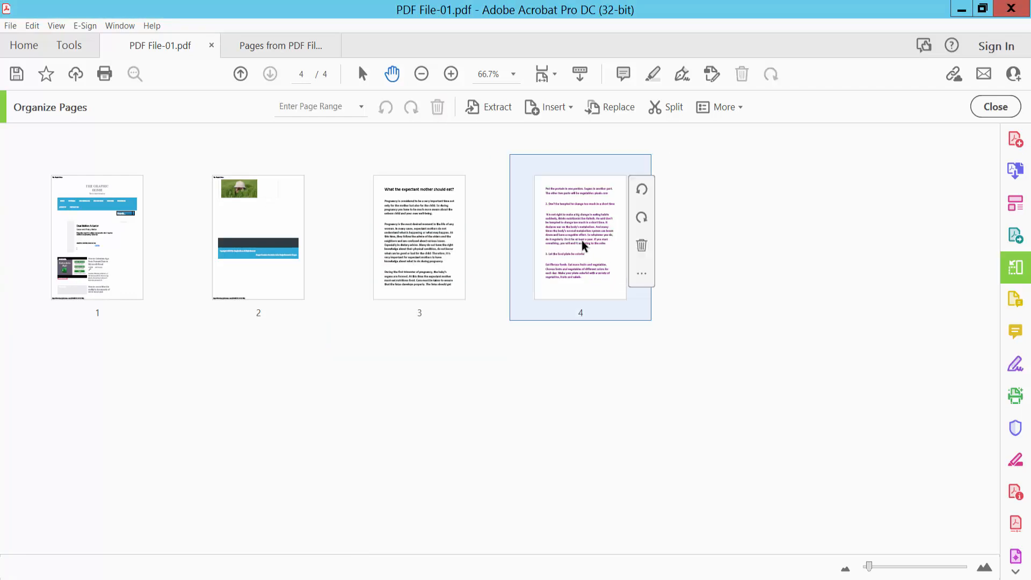
mouse_move(557, 320)
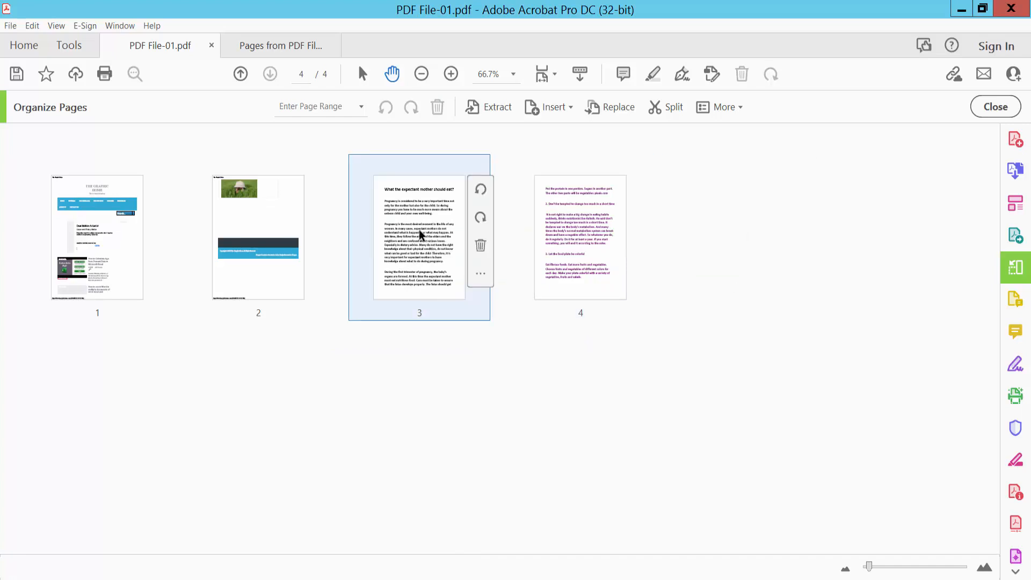
- Drag page 3 into second position and save the reorganized document
left_click_drag(419, 238, 257, 238)
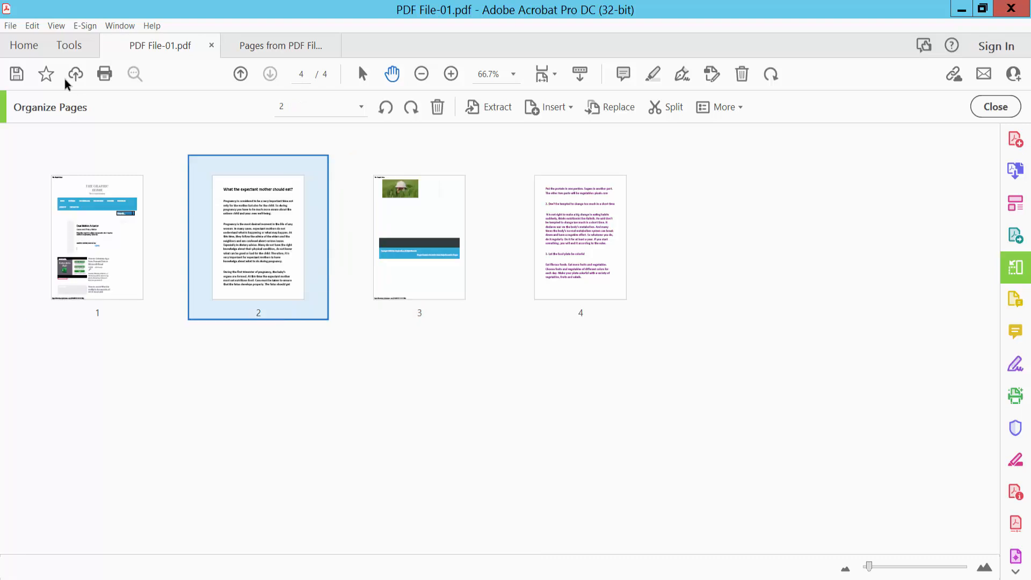
left_click(31, 24)
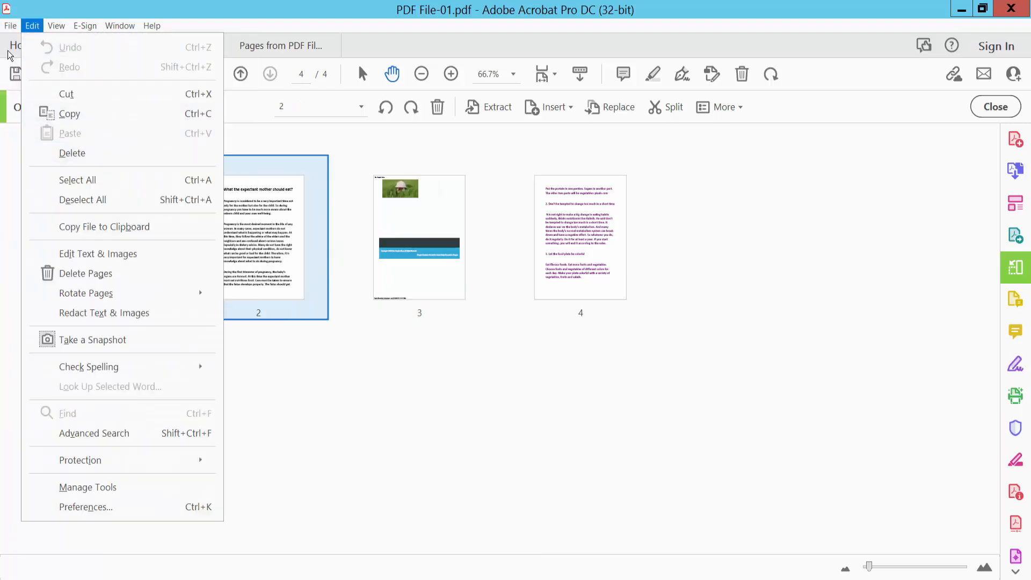
left_click(10, 24)
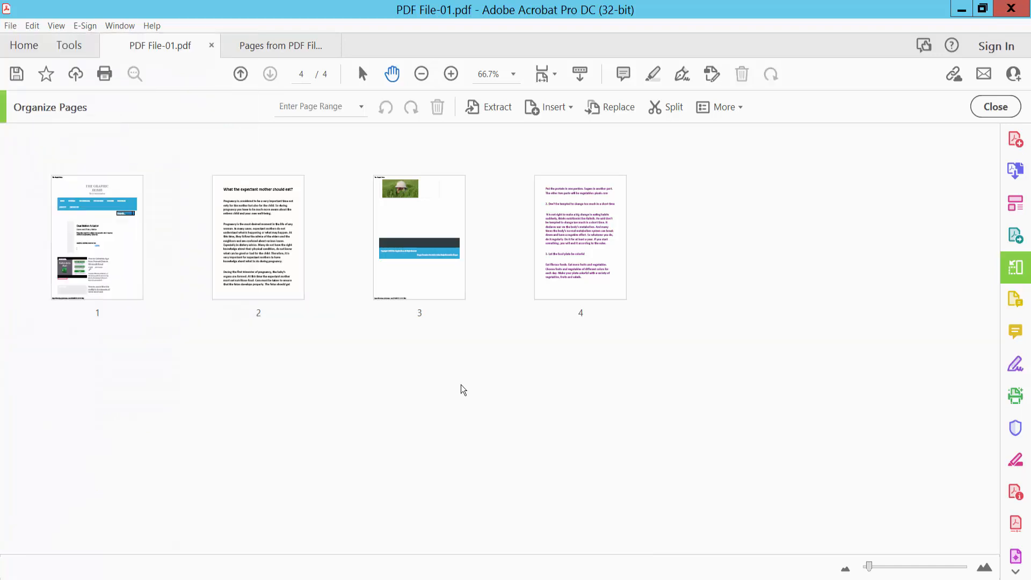
mouse_move(488, 384)
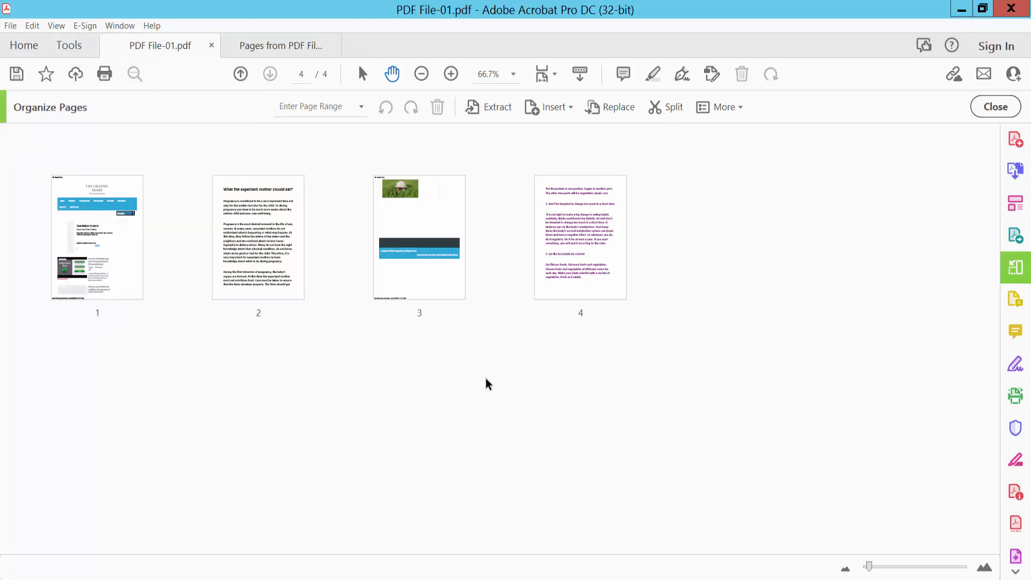